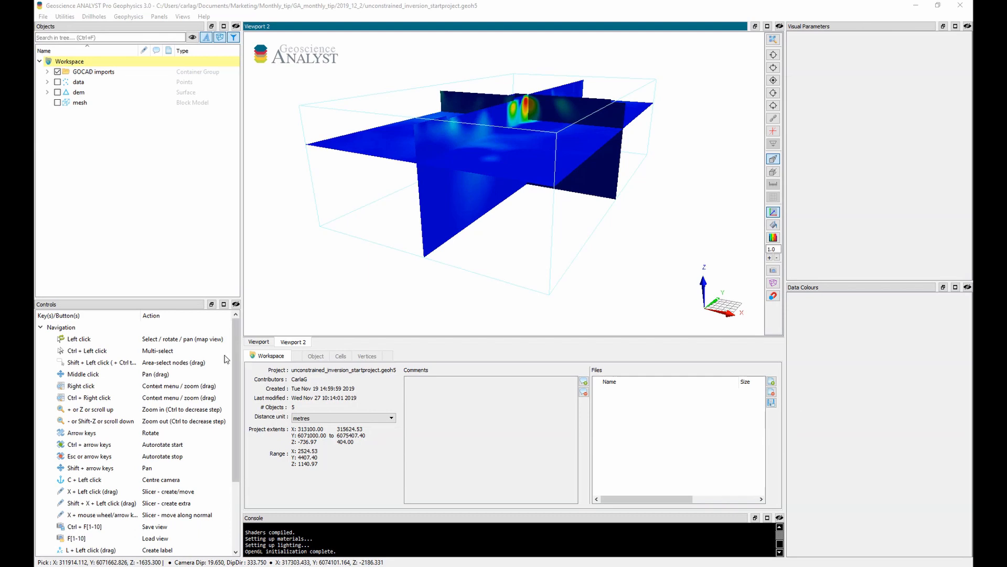
Select the survey 'data' object and make its magnetics points visible in the viewport.
left_click(78, 82)
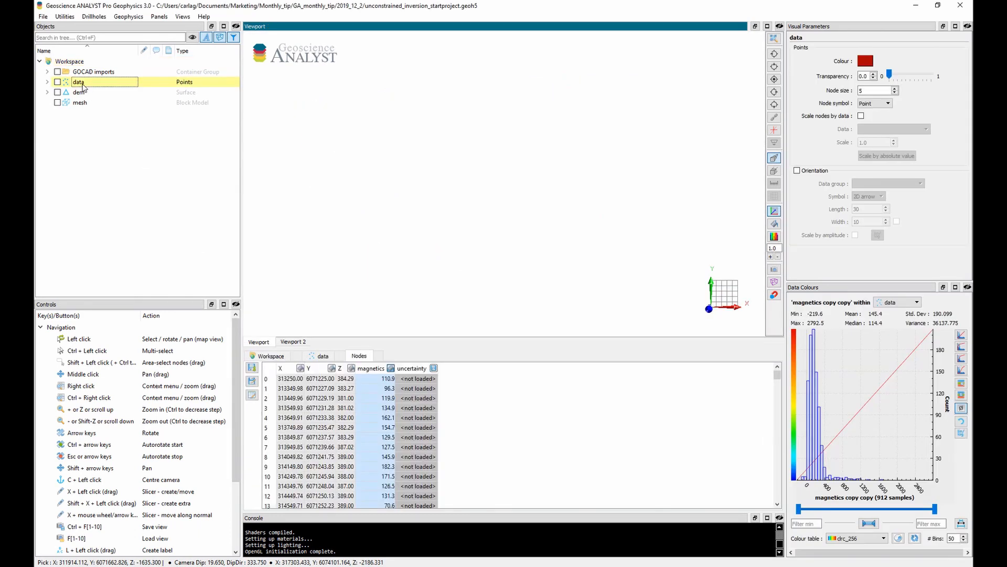
left_click(56, 82)
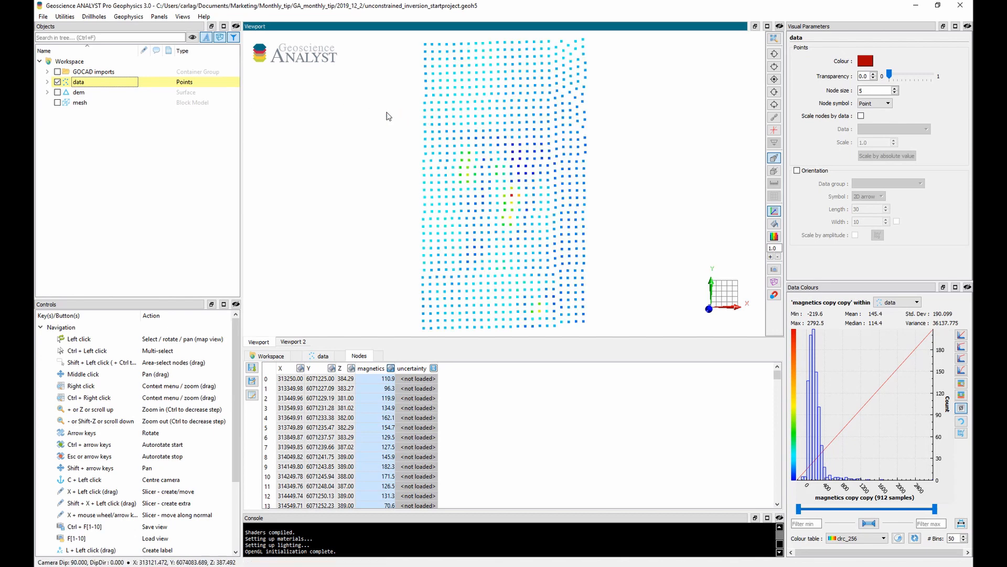
Start Compute Unconstrained Inversion from the Geophysics menu.
left_click(128, 16)
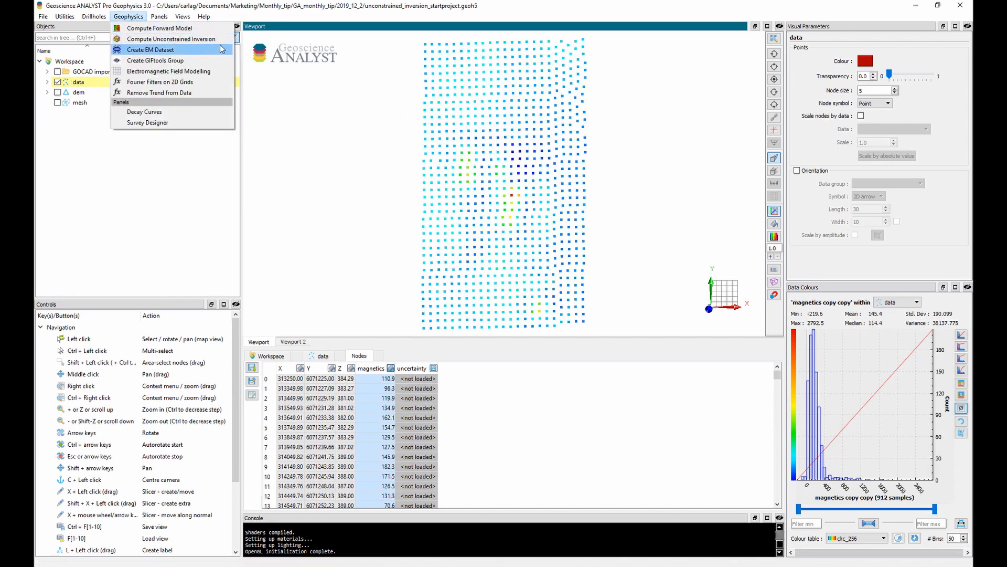
left_click(171, 39)
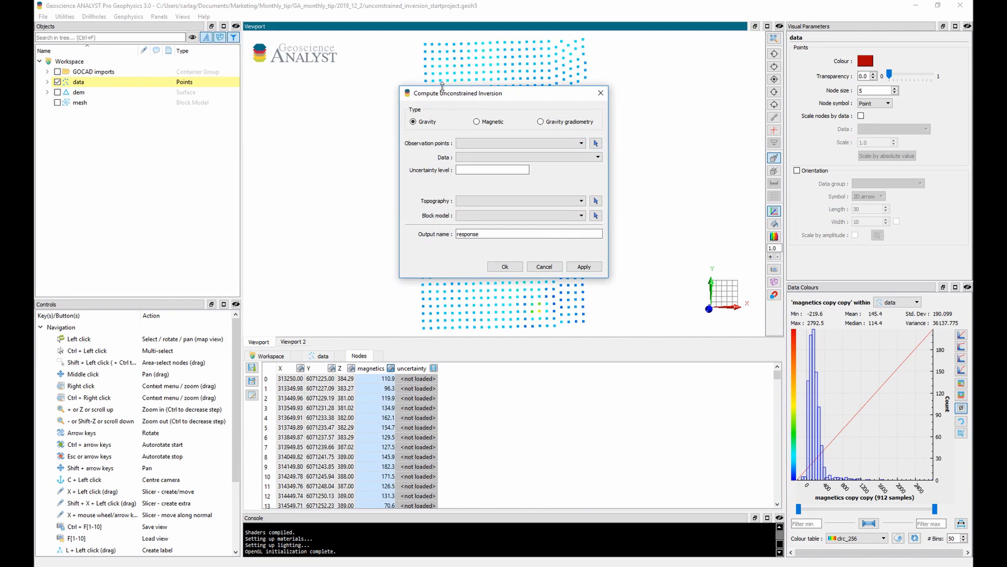
mouse_move(446, 94)
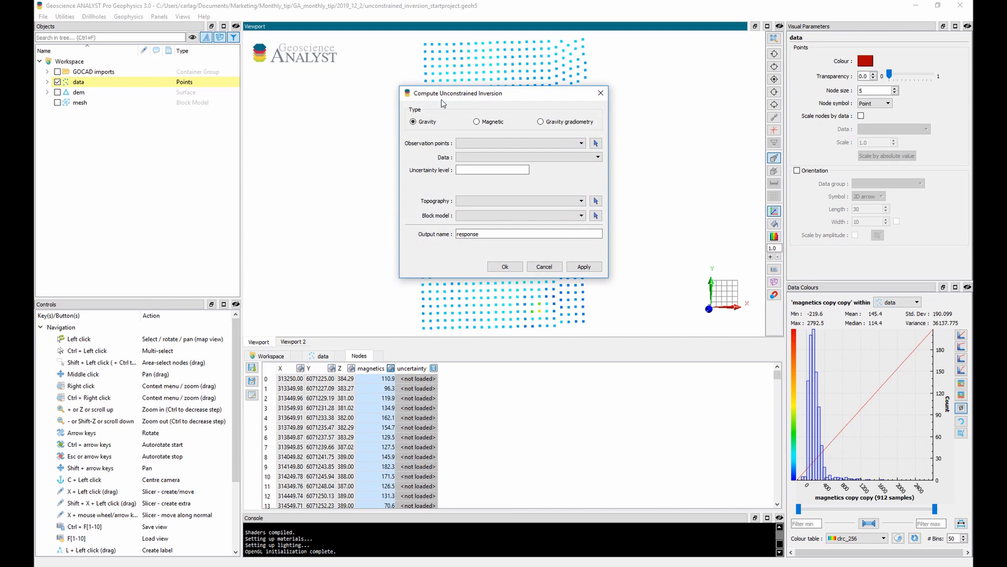
mouse_move(519, 128)
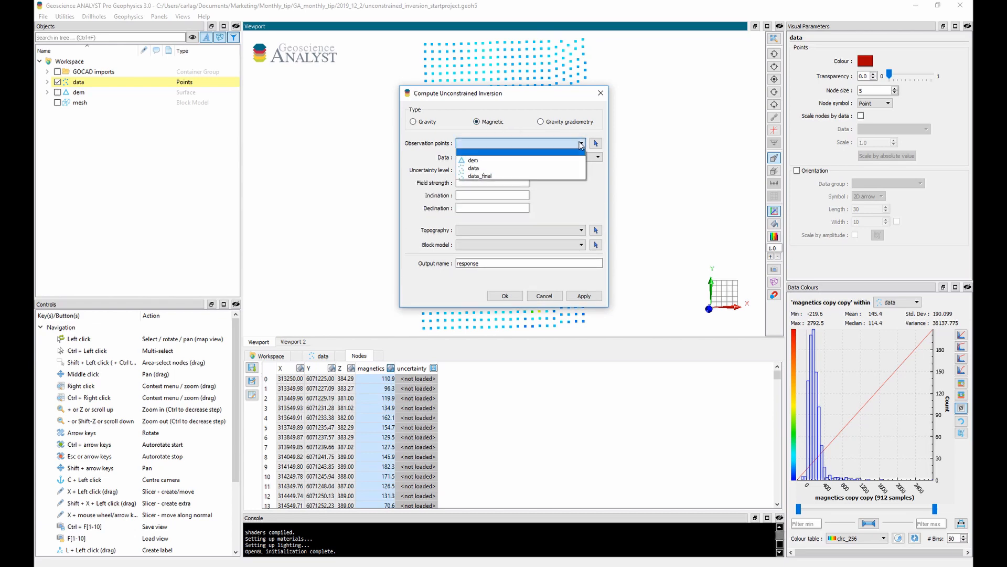
Set observation points to data, magnetics channel, uncertainty 8, field 60000, dem topography and mesh block model.
left_click(474, 168)
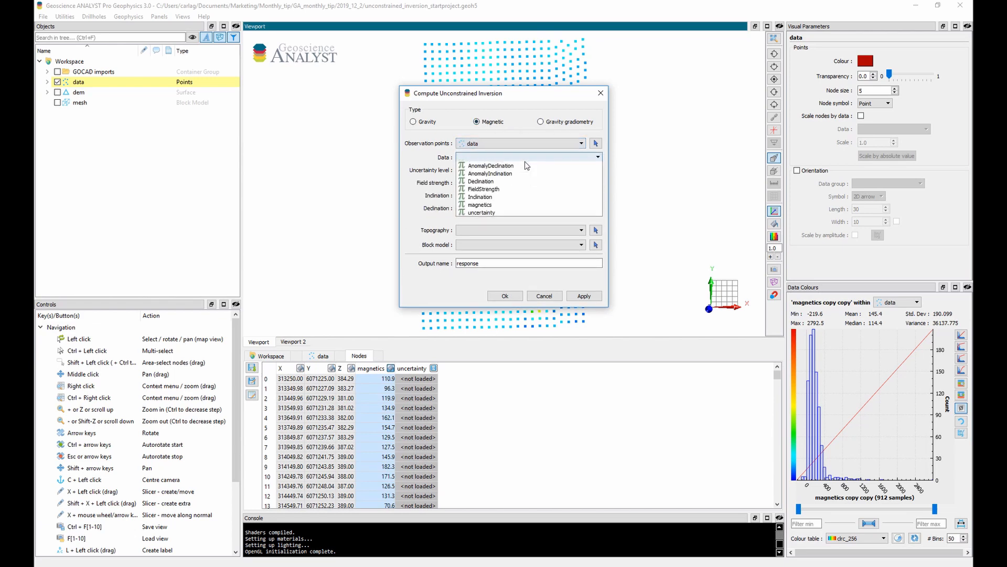
left_click(479, 204)
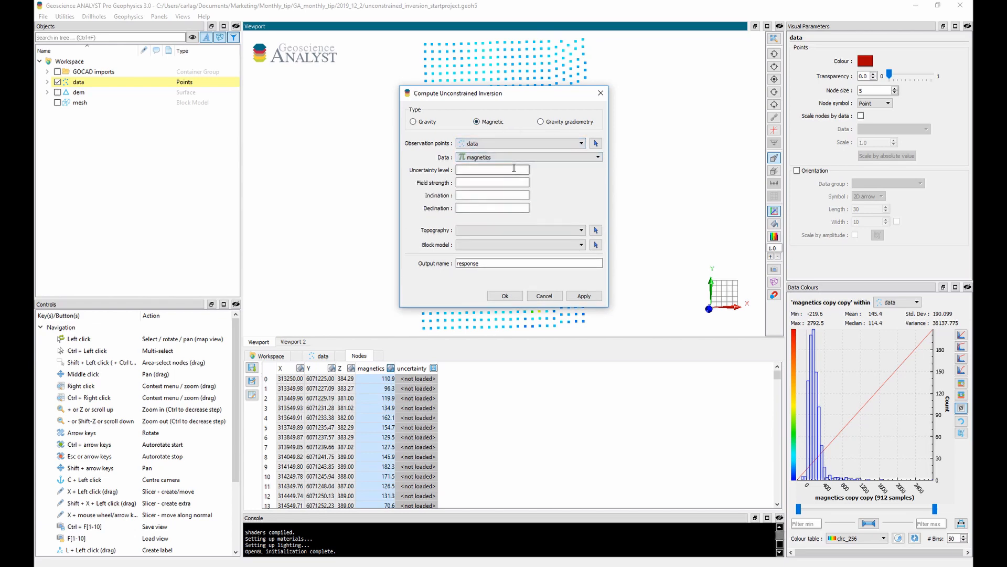
type("8")
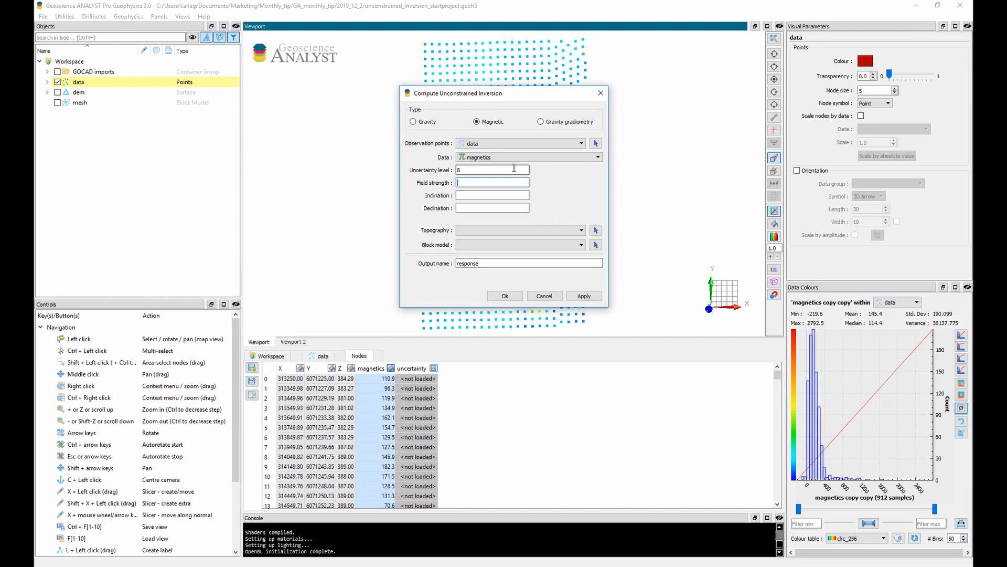
type("60000")
left_click(492, 206)
type("11")
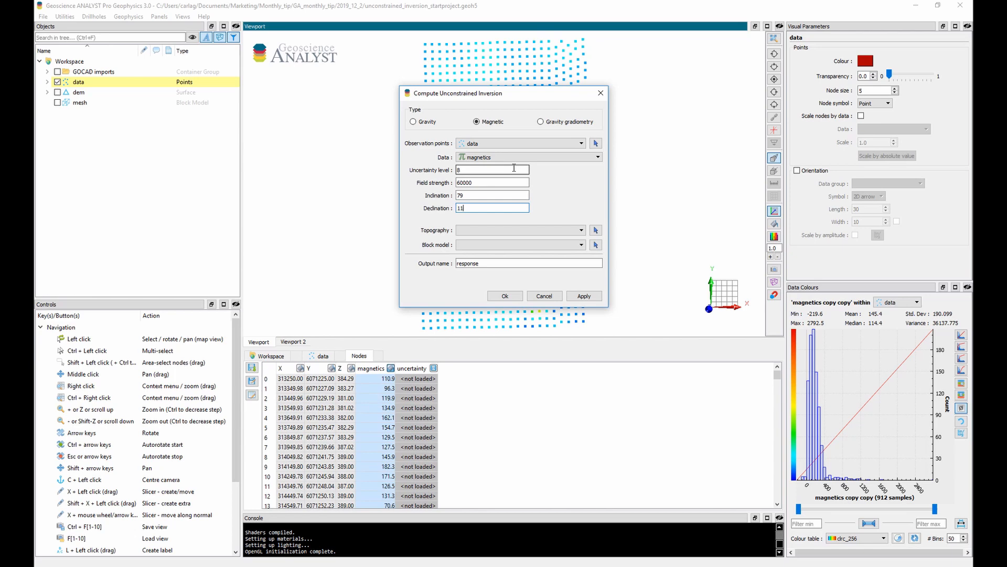
left_click(520, 230)
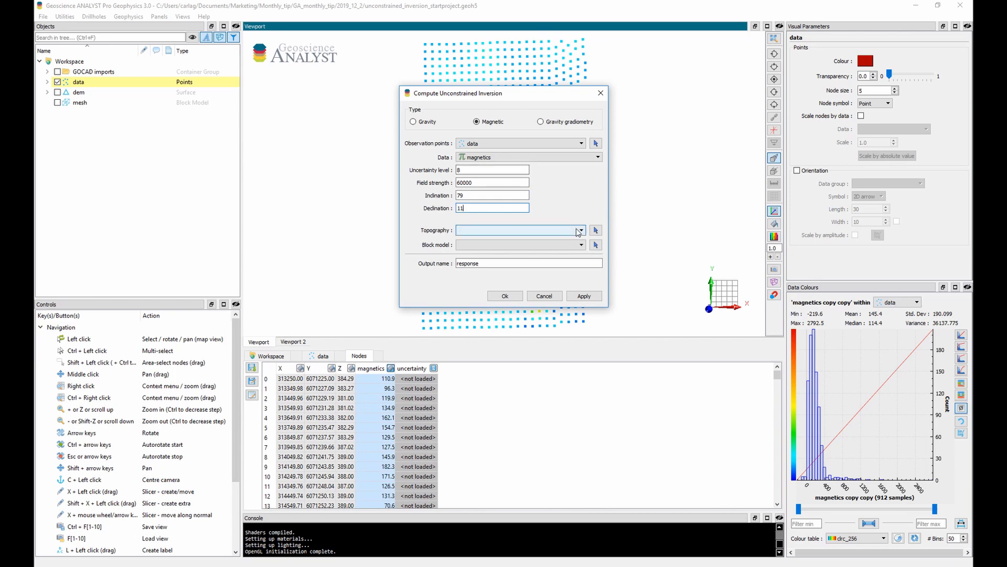
left_click(520, 230)
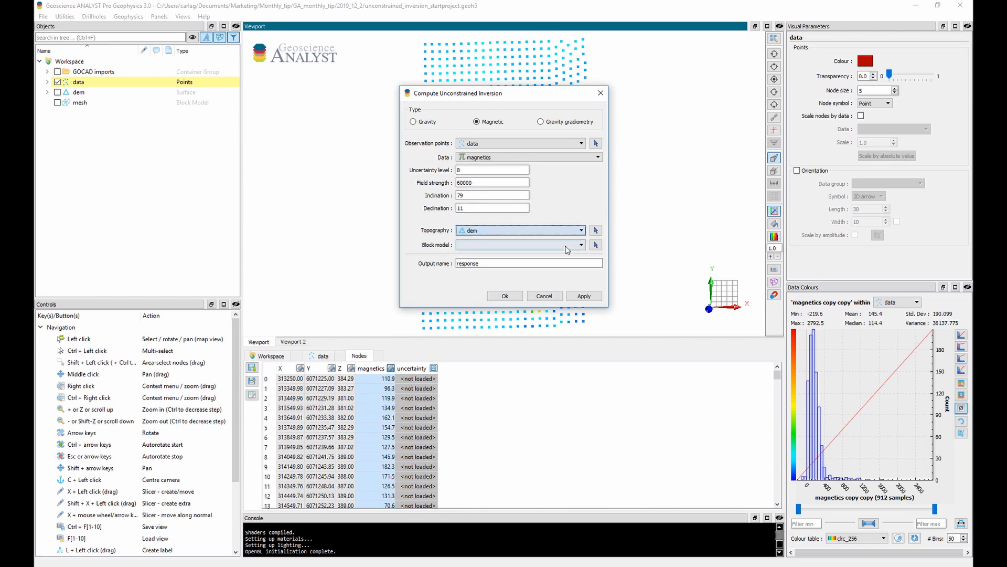
left_click(521, 244)
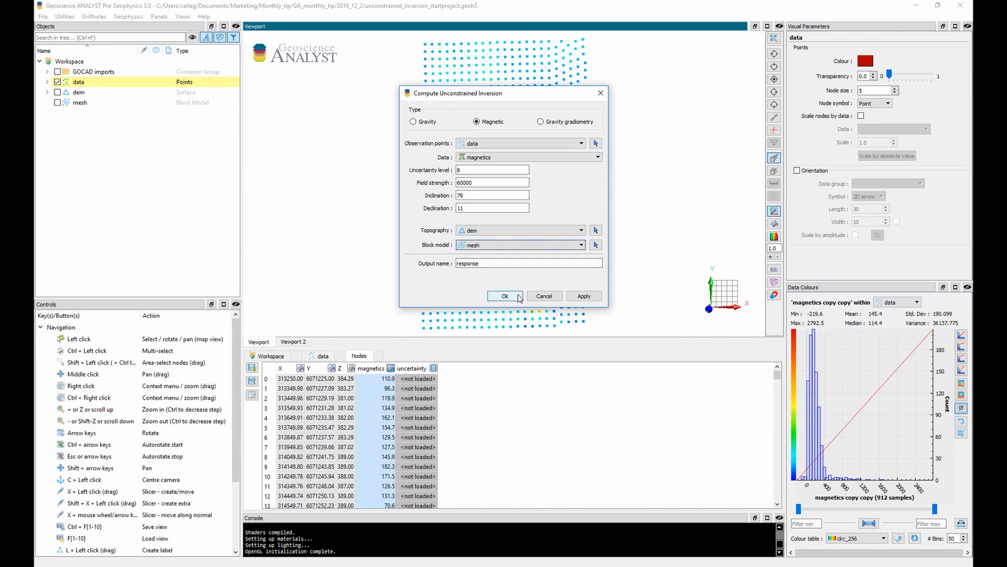
Run the magnetic inversion, adding response and residual values to the survey points.
left_click(505, 296)
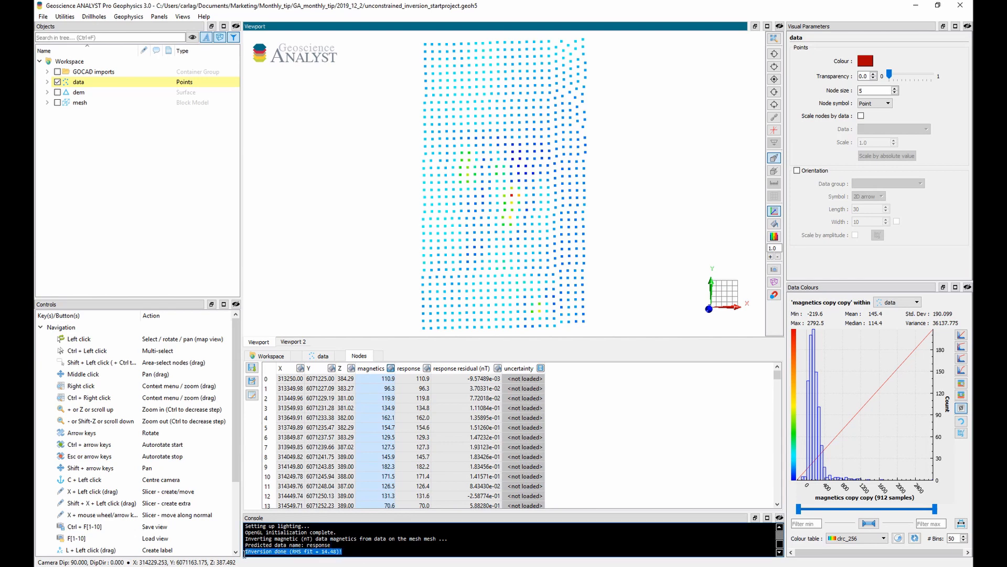
Expand data to the response outputs, then show the recovered susceptibility response (SI) on the mesh.
left_click(46, 82)
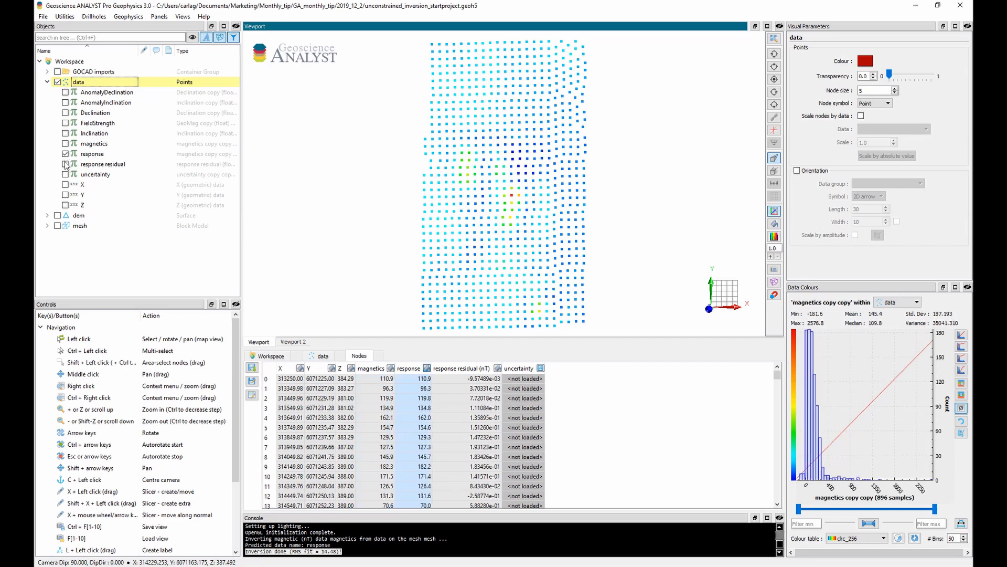
left_click(65, 164)
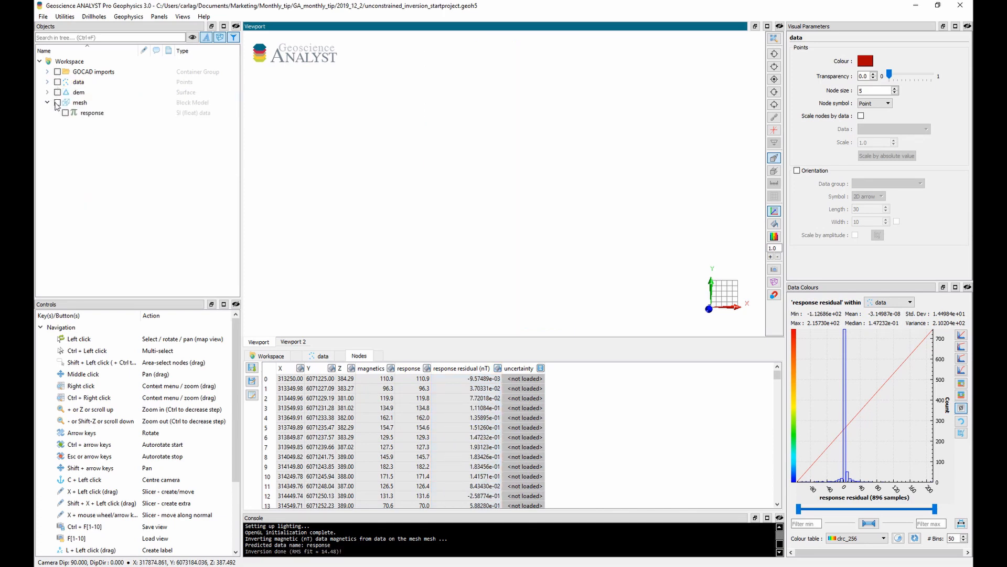
left_click(64, 112)
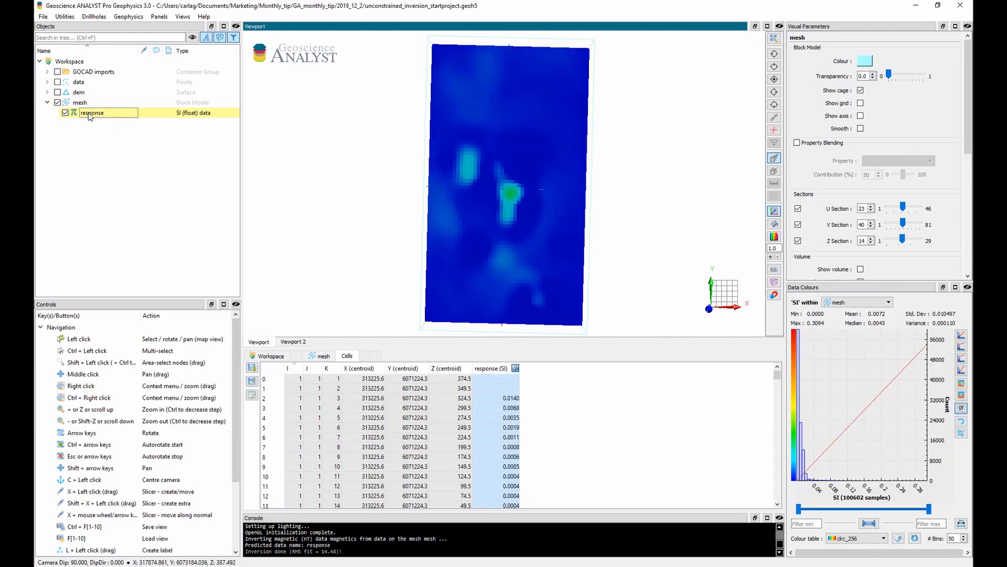